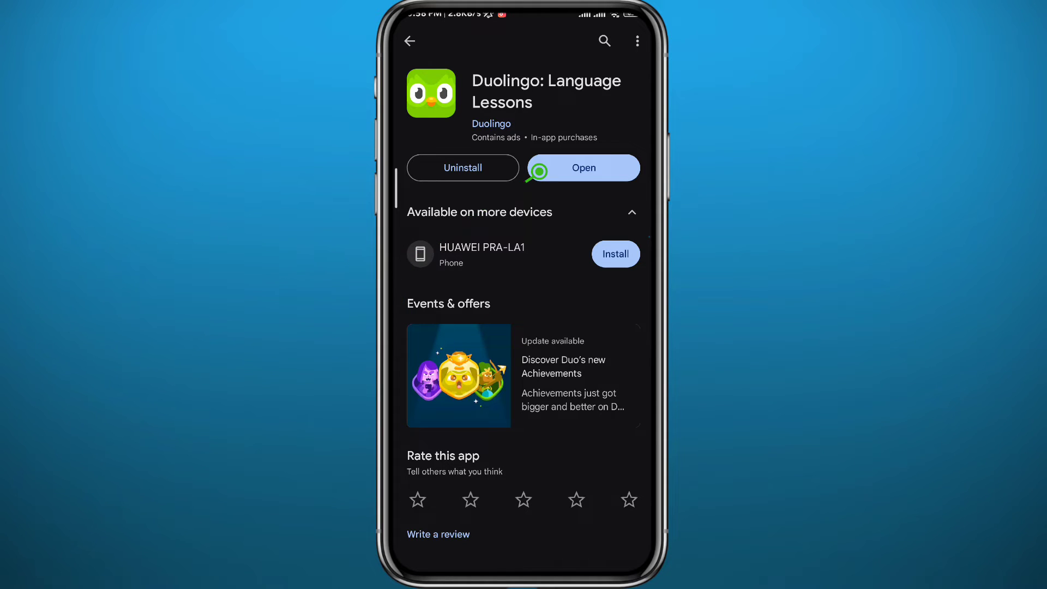
- Launch Duolingo from its Google Play Store listing
click(582, 167)
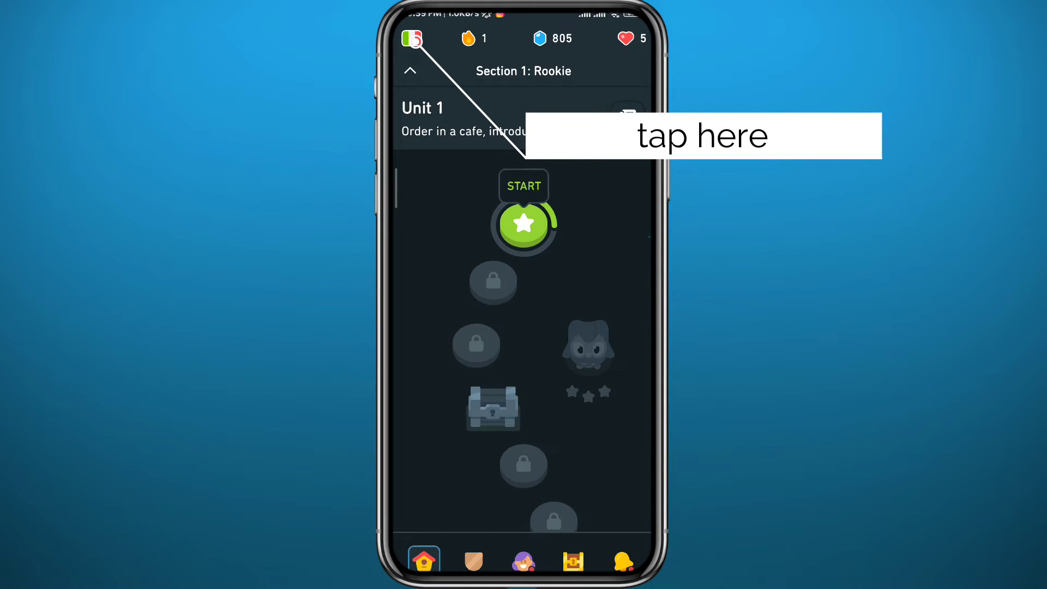
- Open the current Italian course list and add a new course
click(411, 38)
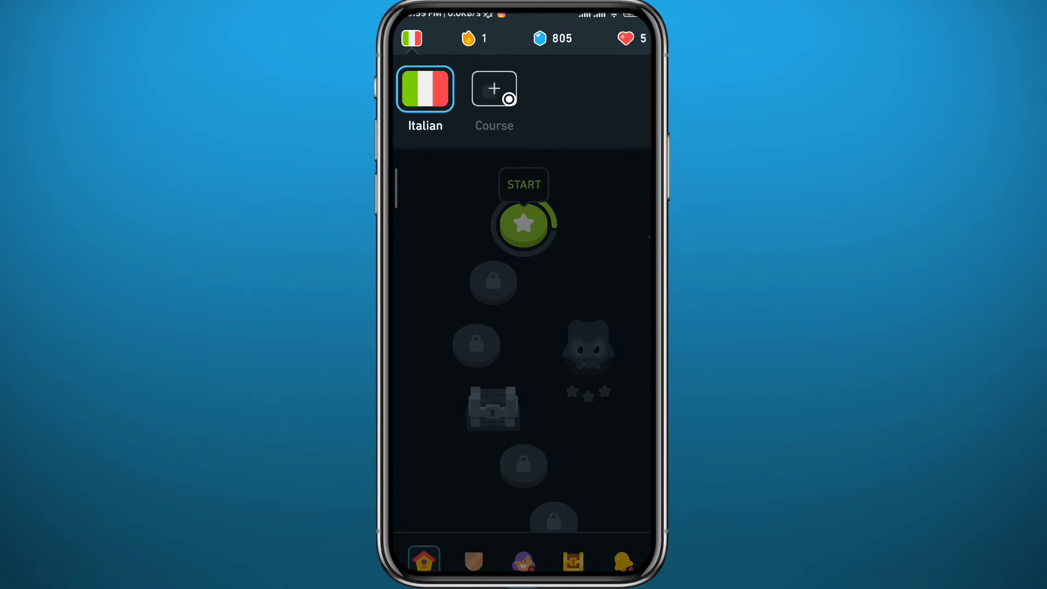
click(494, 88)
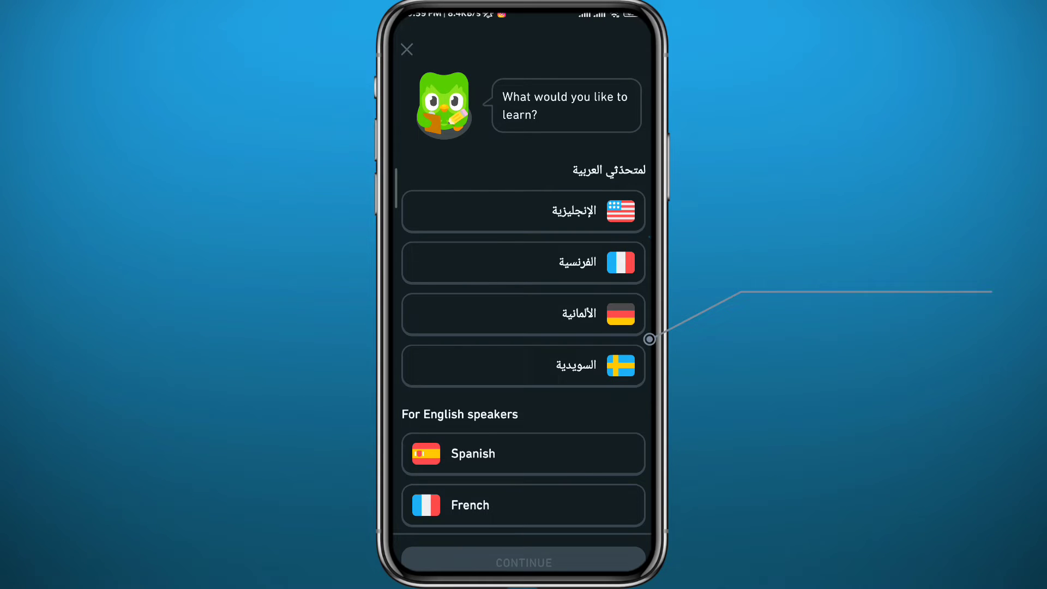
scroll(down, 3)
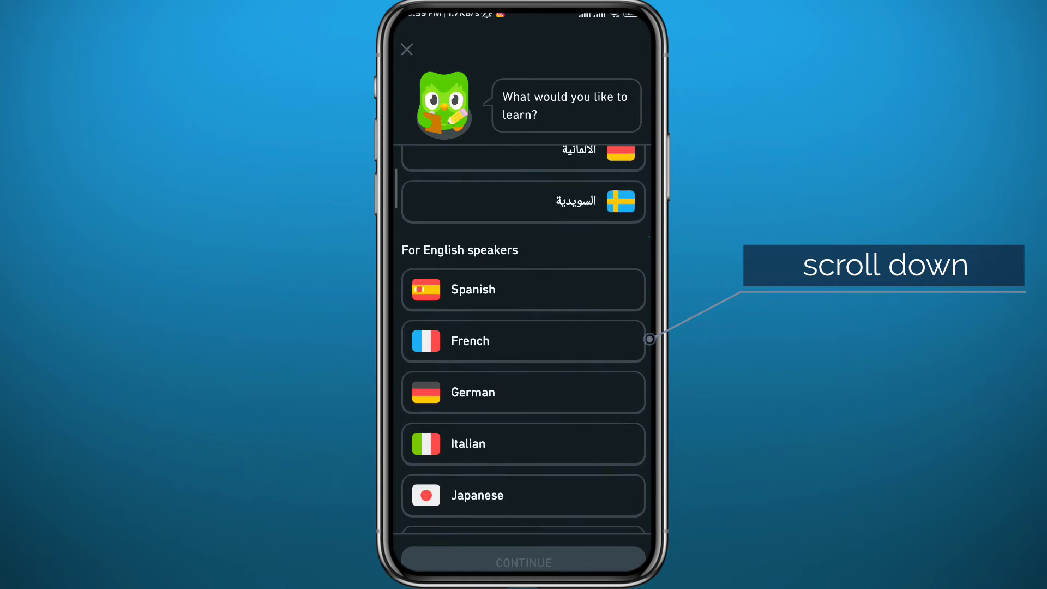
scroll(down, 3)
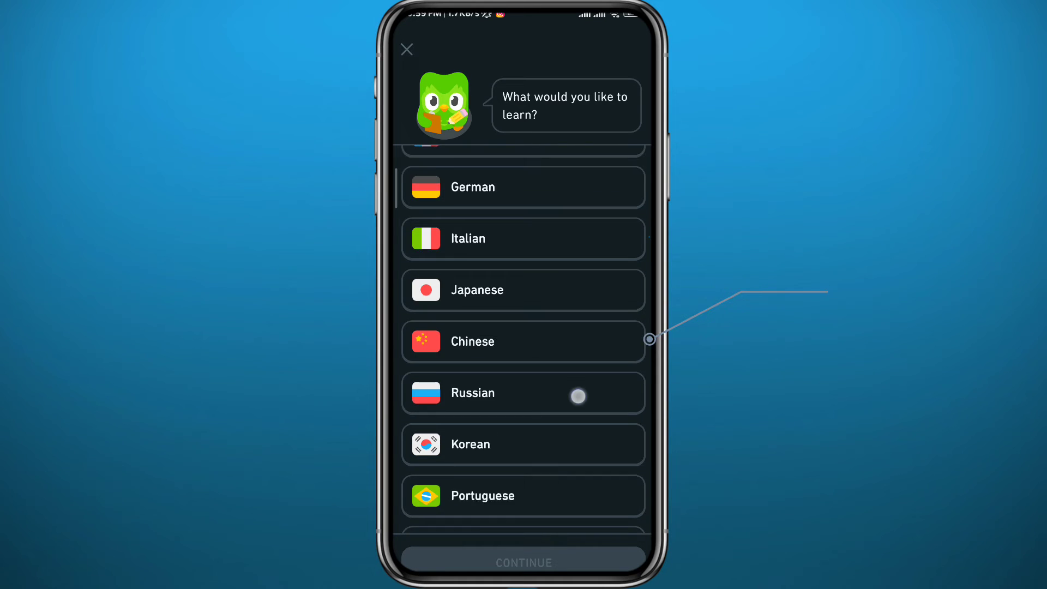
scroll(down, 3)
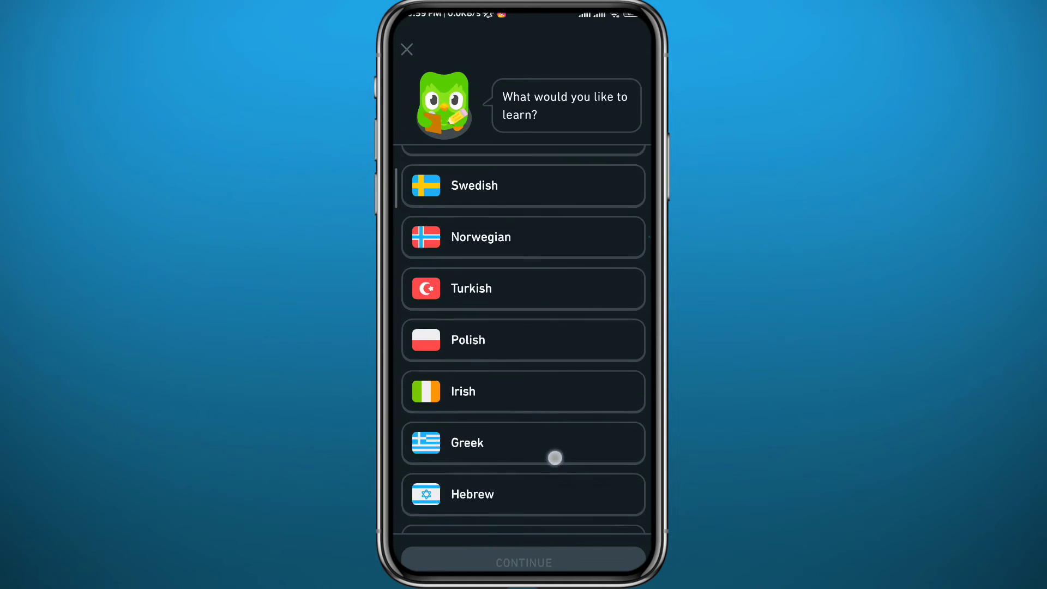
scroll(down, 3)
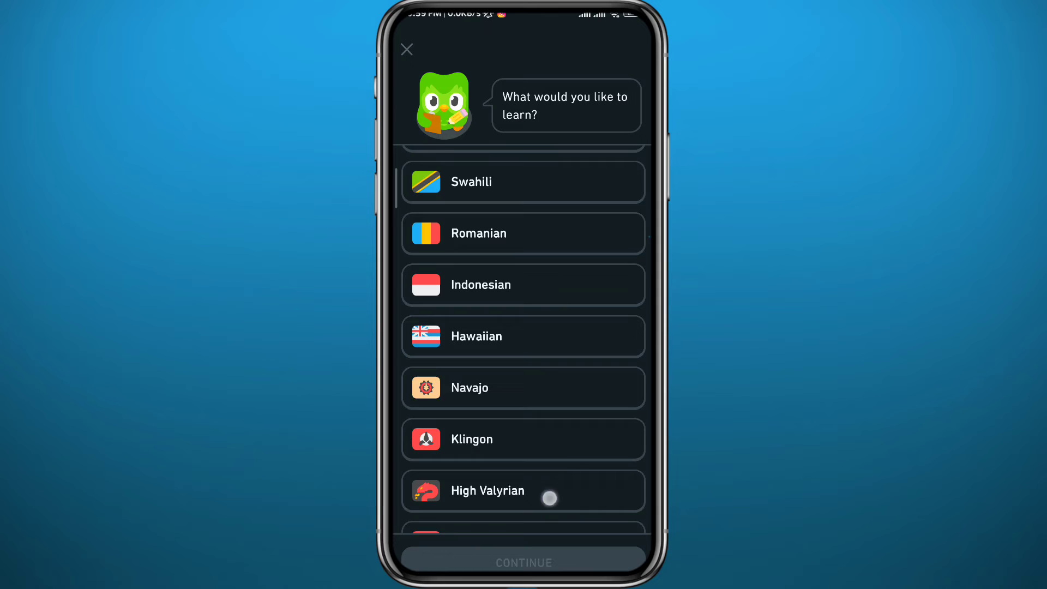
scroll(down, 3)
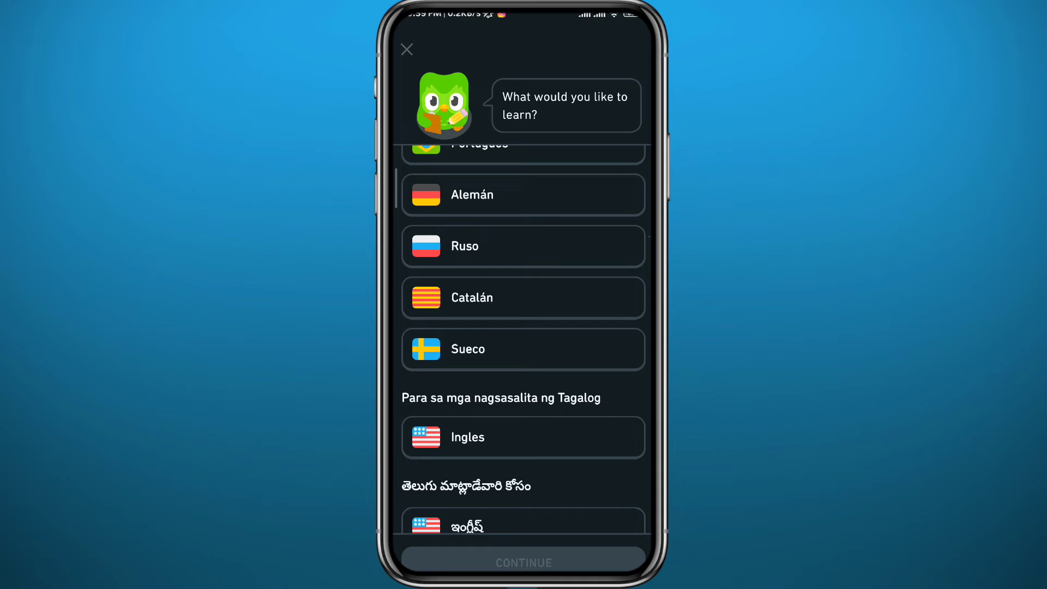
- Pick a course under 'Para hablantes de español' and confirm switching the interface to Spanish
scroll(up, 3)
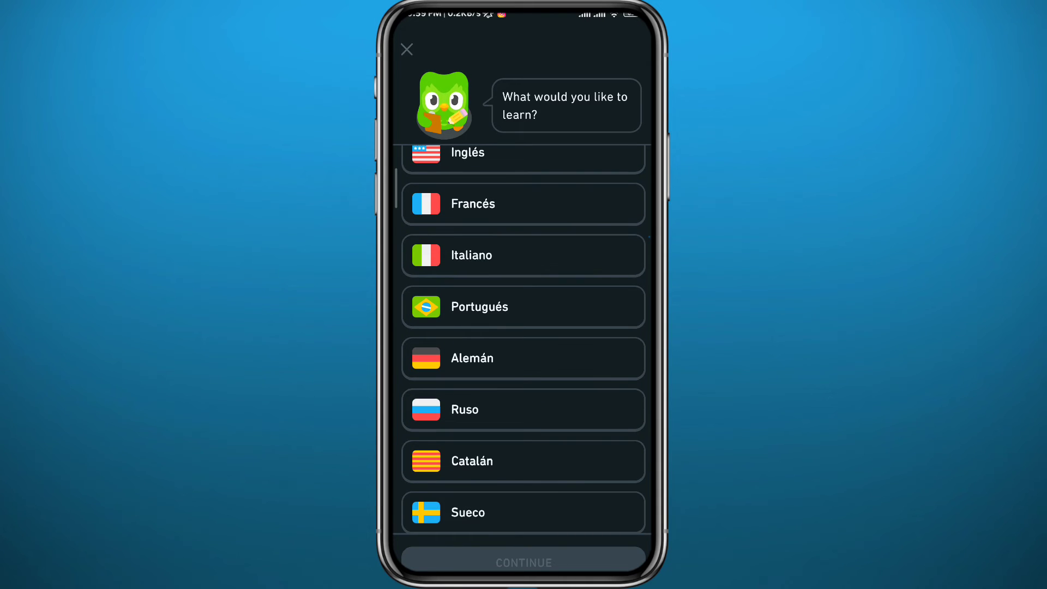
click(522, 408)
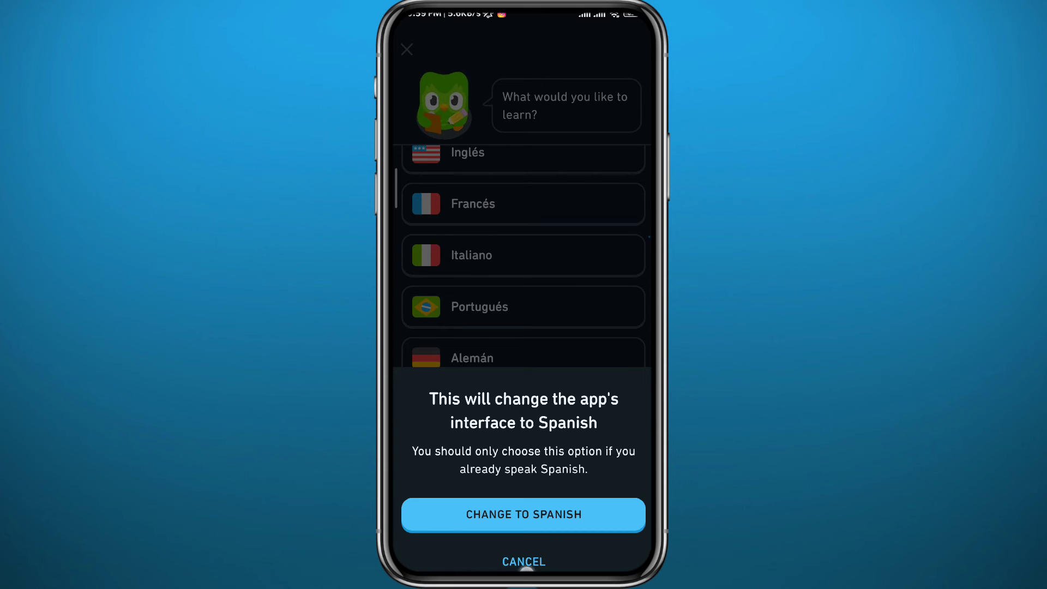
click(523, 514)
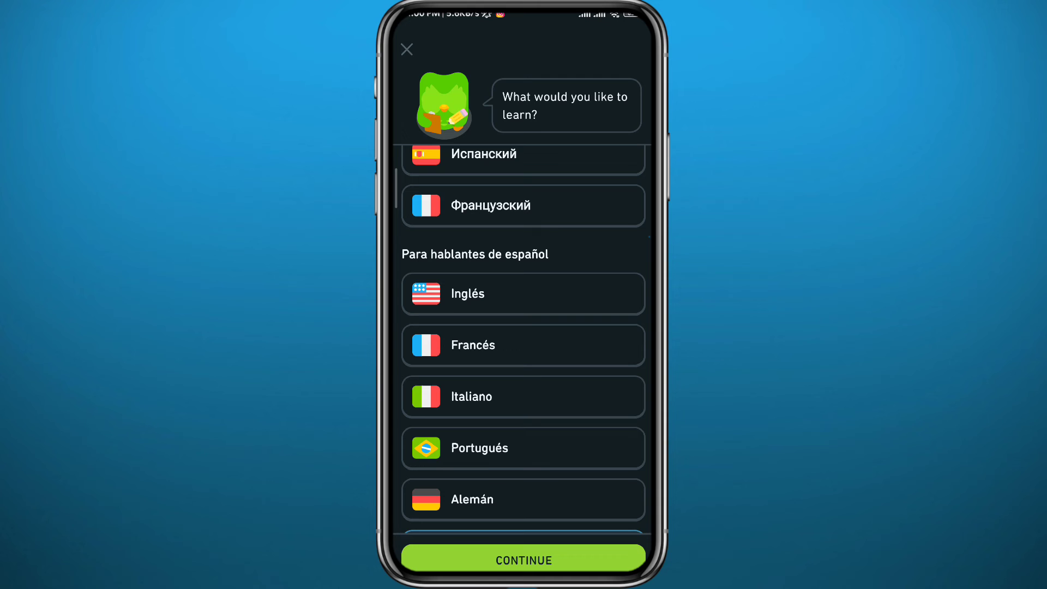